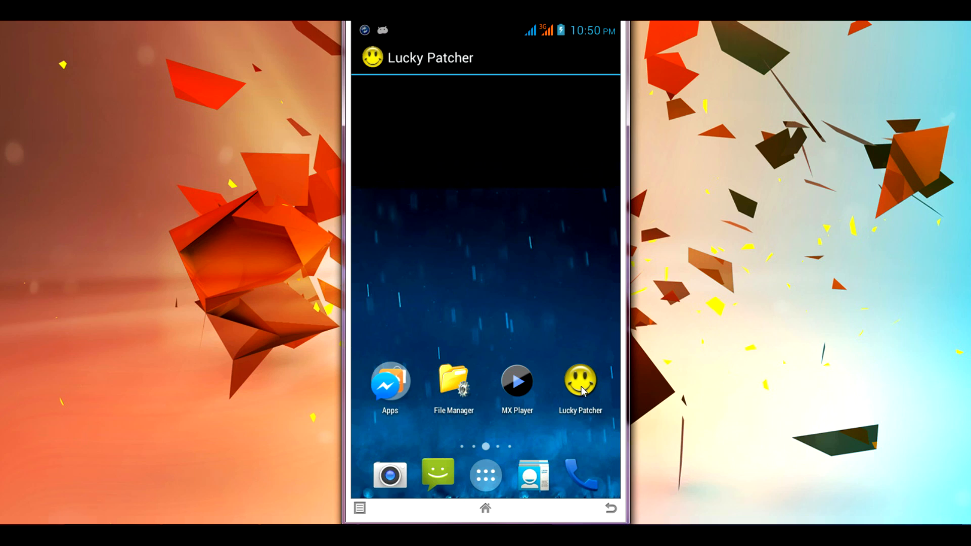
Launch Lucky Patcher and grant its superuser root-access request.
{"action": "left_click", "coordinate": [580, 382]}
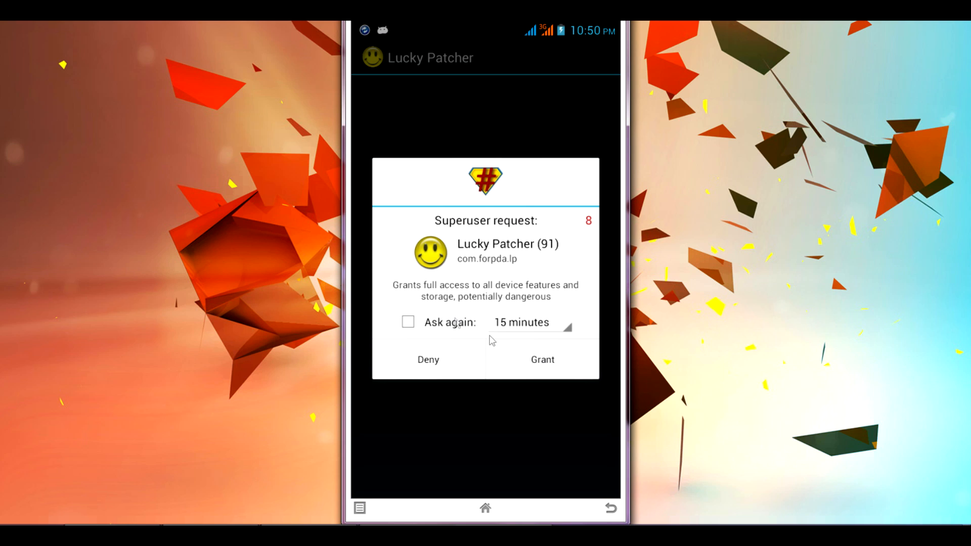
{"action": "left_click", "coordinate": [541, 359]}
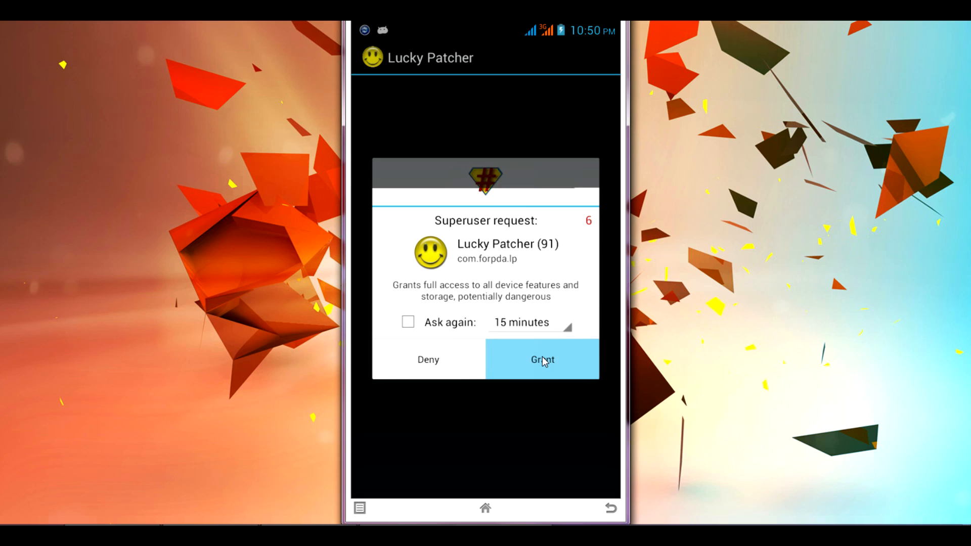
Load Lucky Patcher's scanned app list showing MX Player and File Manager with Google Ads found.
{"action": "left_click", "coordinate": [542, 359]}
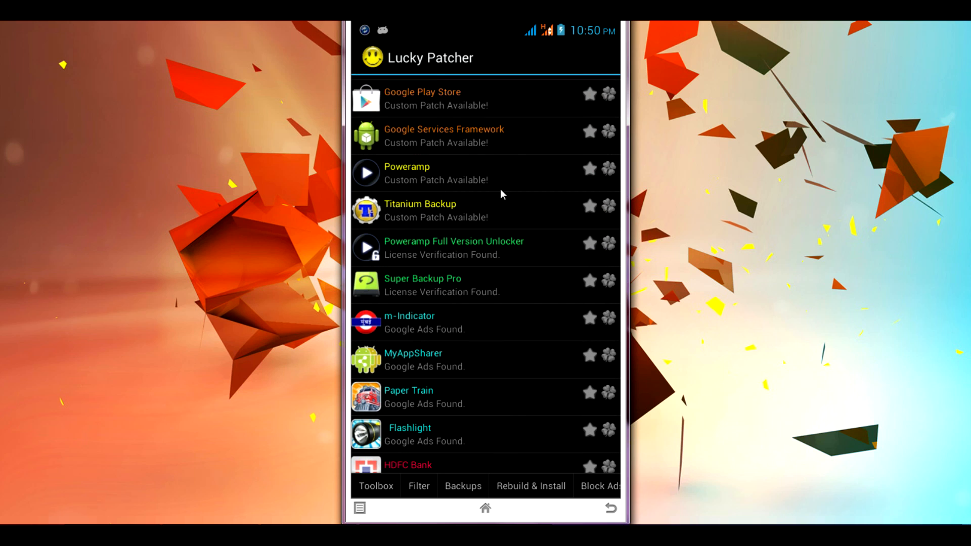
{"action": "scroll", "scroll_direction": "down", "scroll_amount": 3}
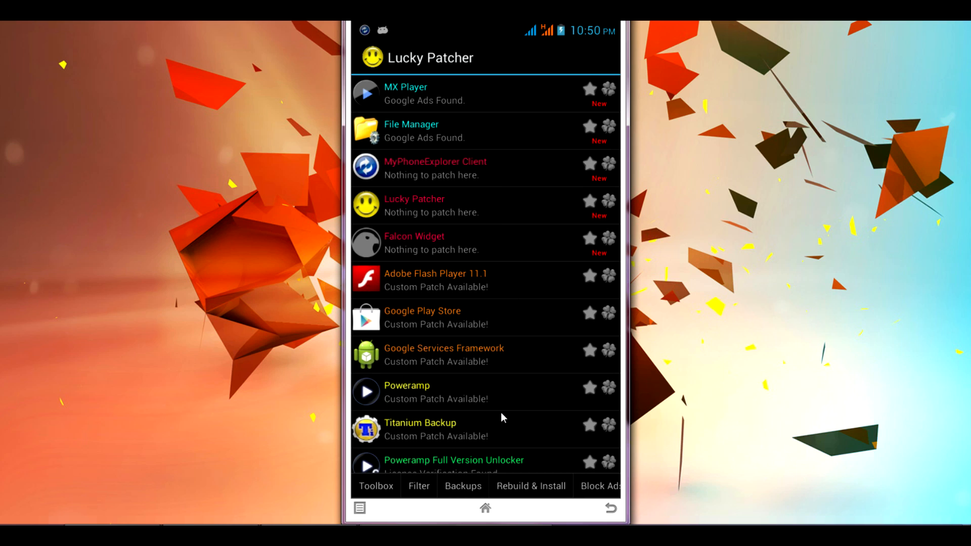
{"action": "mouse_move", "coordinate": [598, 495]}
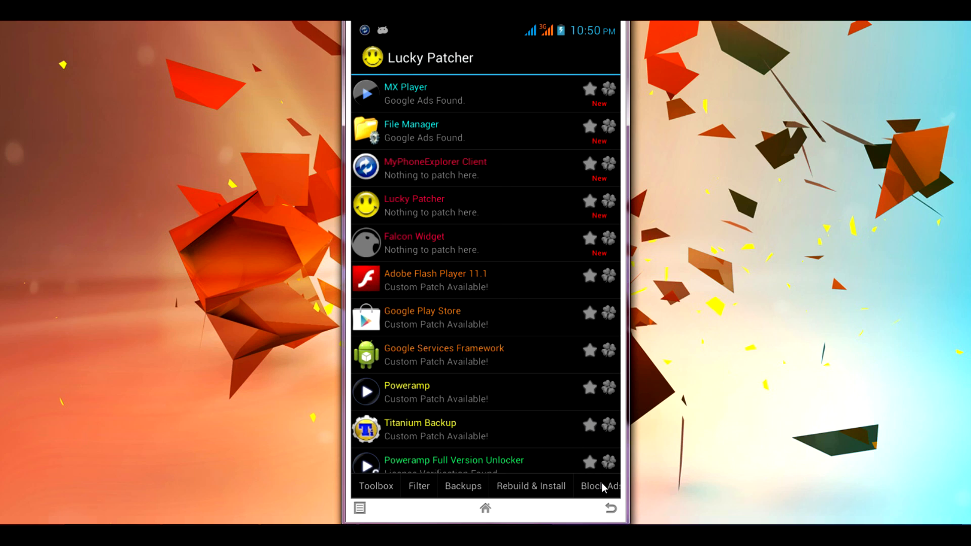
Open the Block Ads options and choose Block ads on device.
{"action": "left_click", "coordinate": [599, 486]}
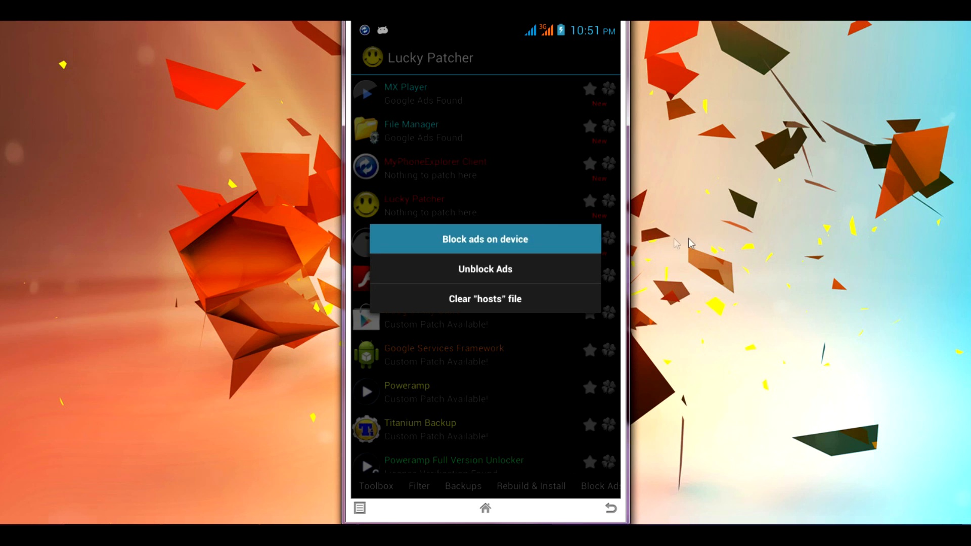
{"action": "left_click", "coordinate": [485, 238]}
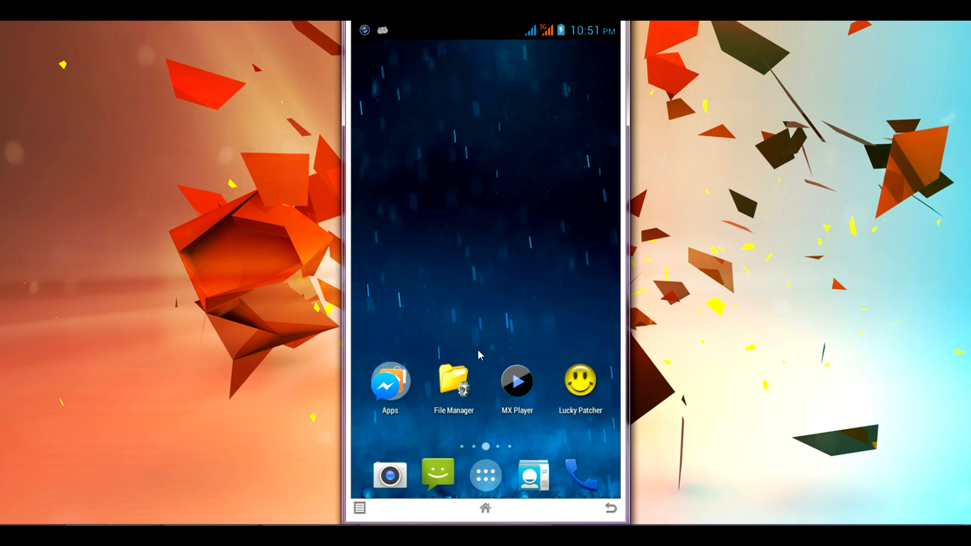
{"action": "mouse_move", "coordinate": [466, 431]}
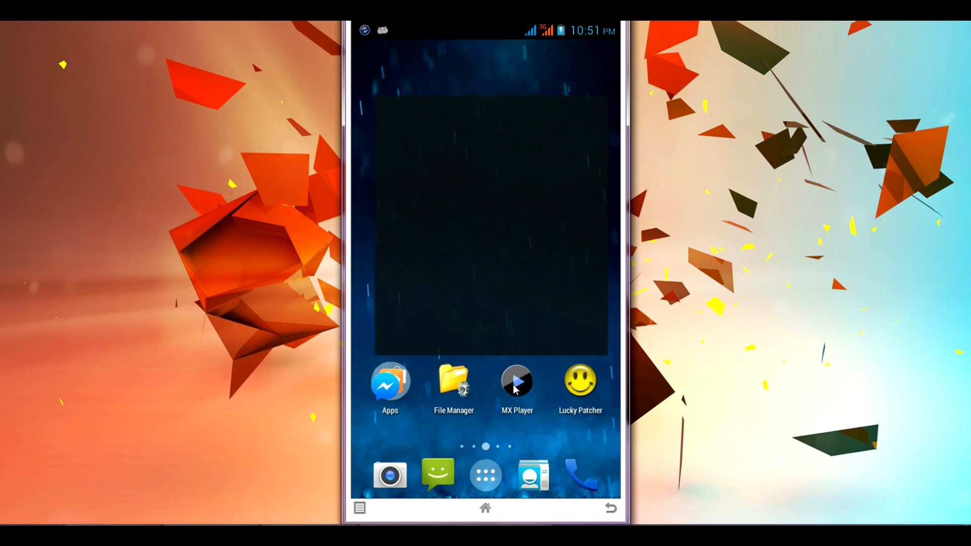
Launch MX Player to view its Folders list with the 11-video WhatsApp Video folder.
{"action": "left_click", "coordinate": [516, 381]}
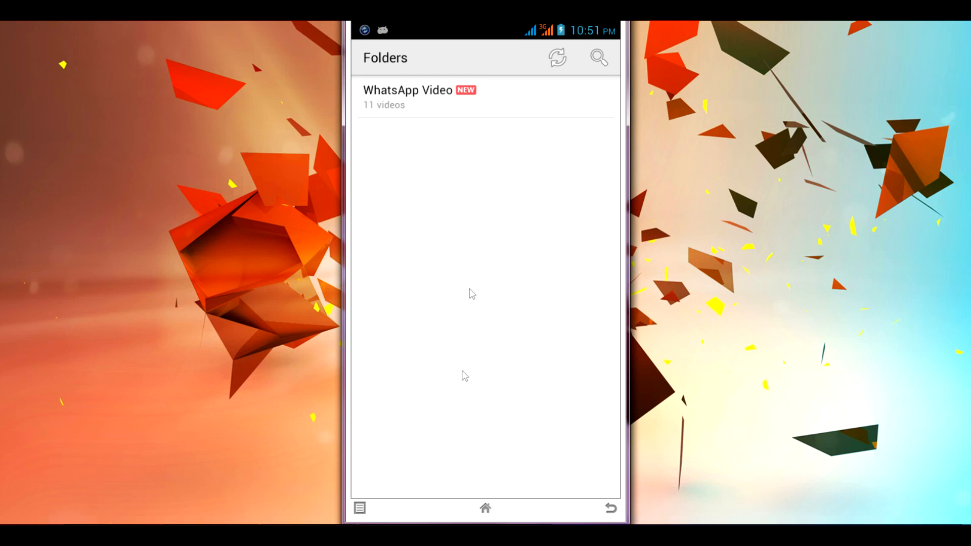
{"action": "mouse_move", "coordinate": [585, 422]}
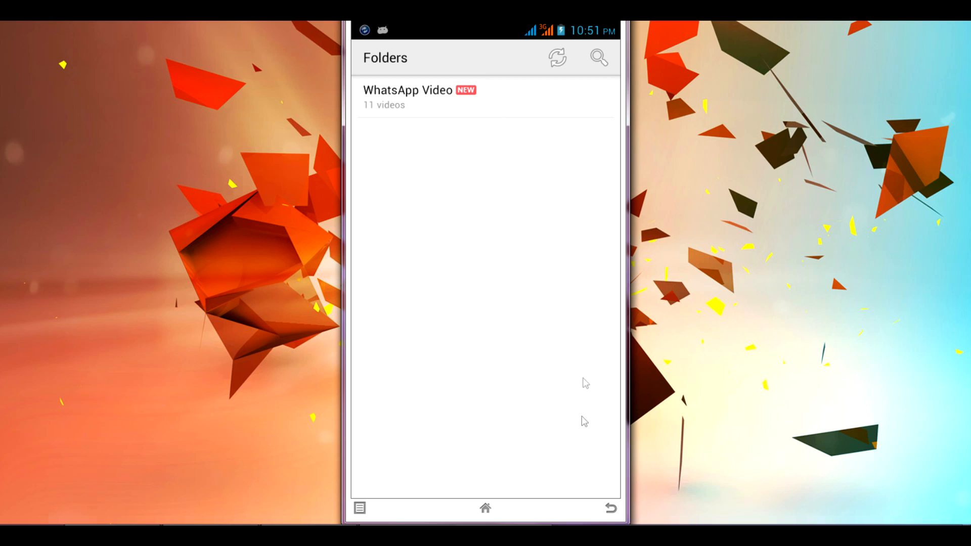
{"action": "mouse_move", "coordinate": [387, 283]}
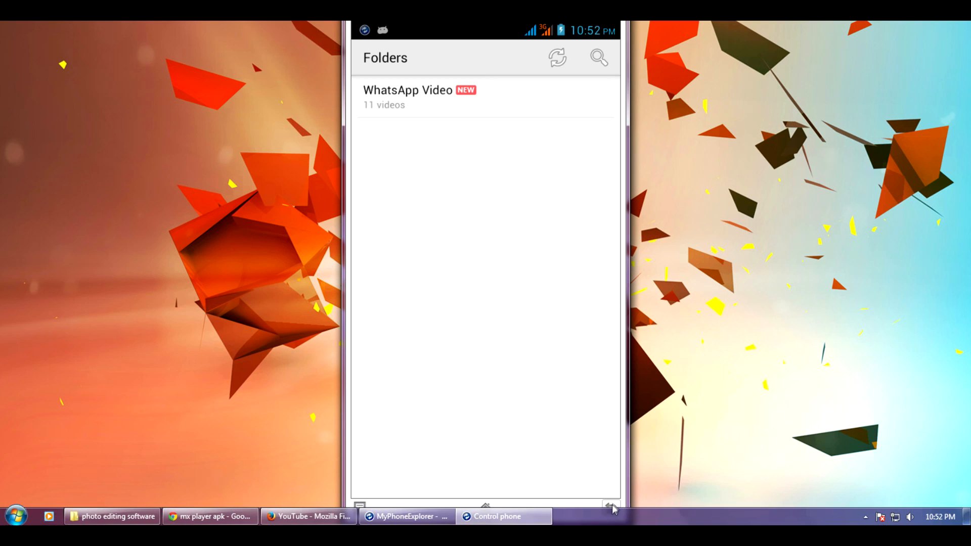
Launch File Manager, browse sdcard0 and sdcard1, and return to /storage.
{"action": "left_click", "coordinate": [421, 96]}
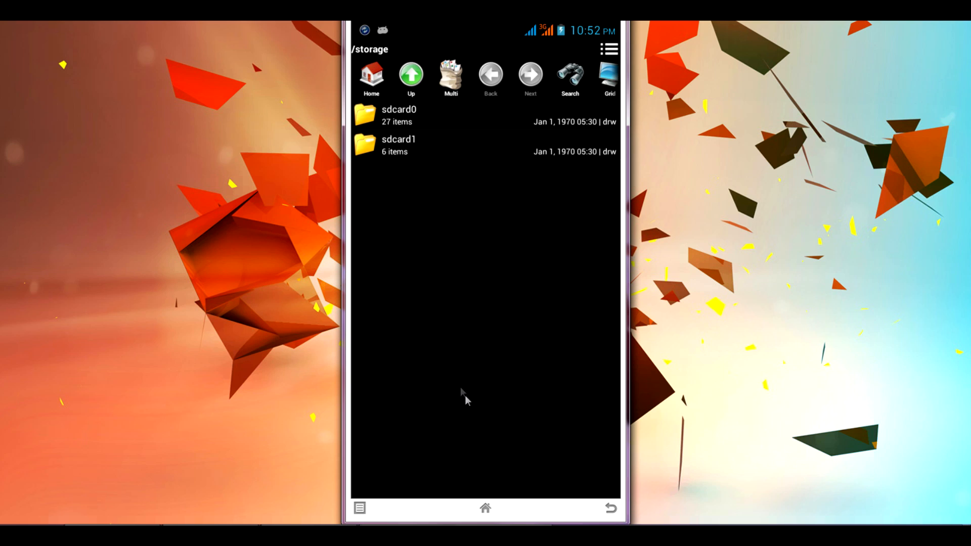
{"action": "mouse_move", "coordinate": [369, 464]}
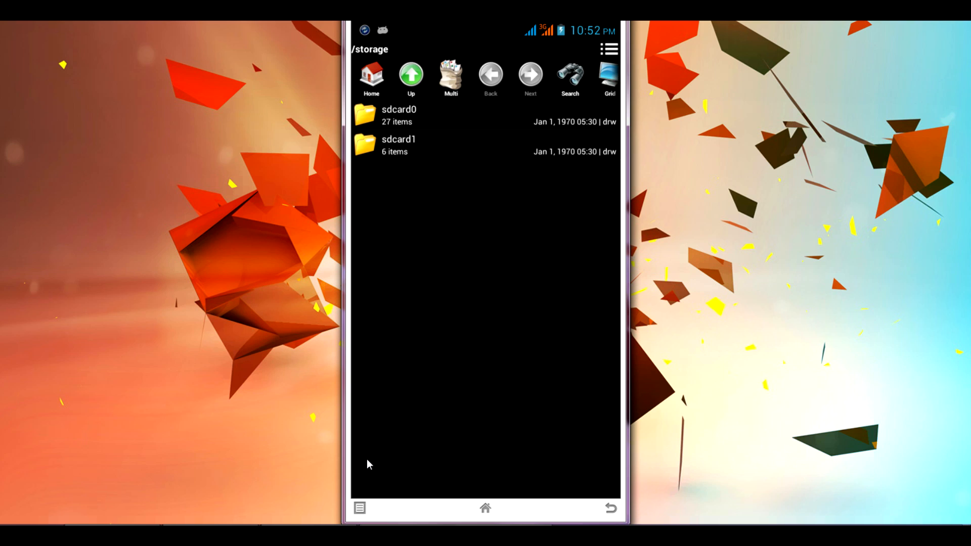
{"action": "mouse_move", "coordinate": [604, 469]}
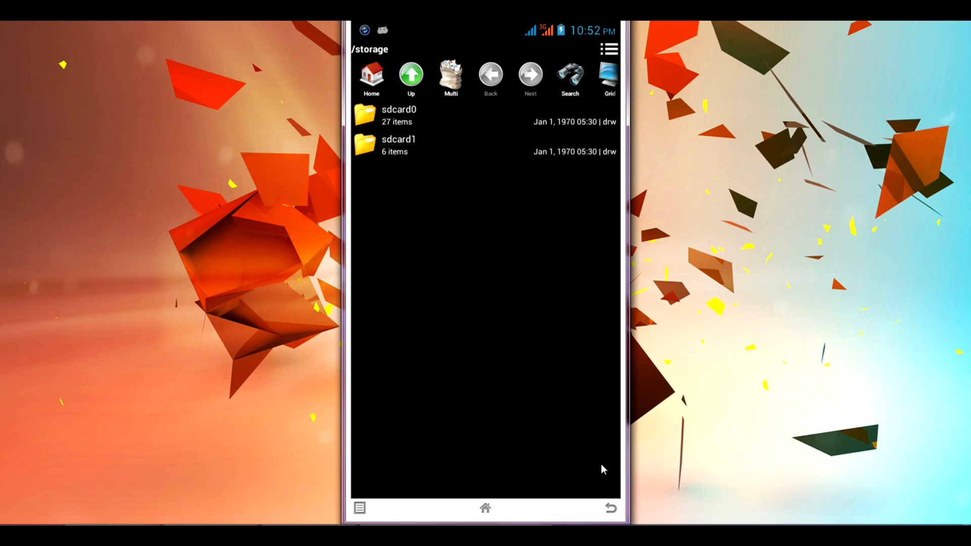
{"action": "mouse_move", "coordinate": [358, 467]}
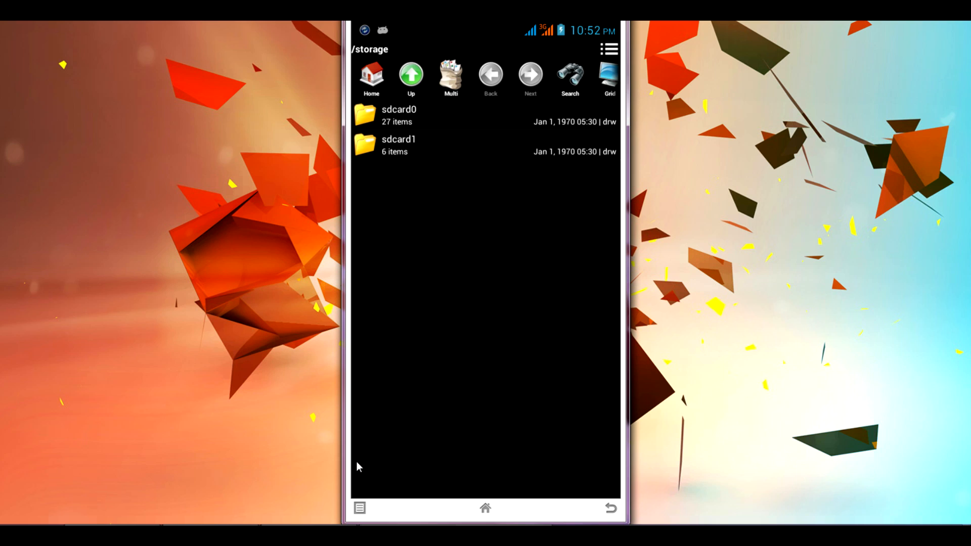
{"action": "mouse_move", "coordinate": [424, 151]}
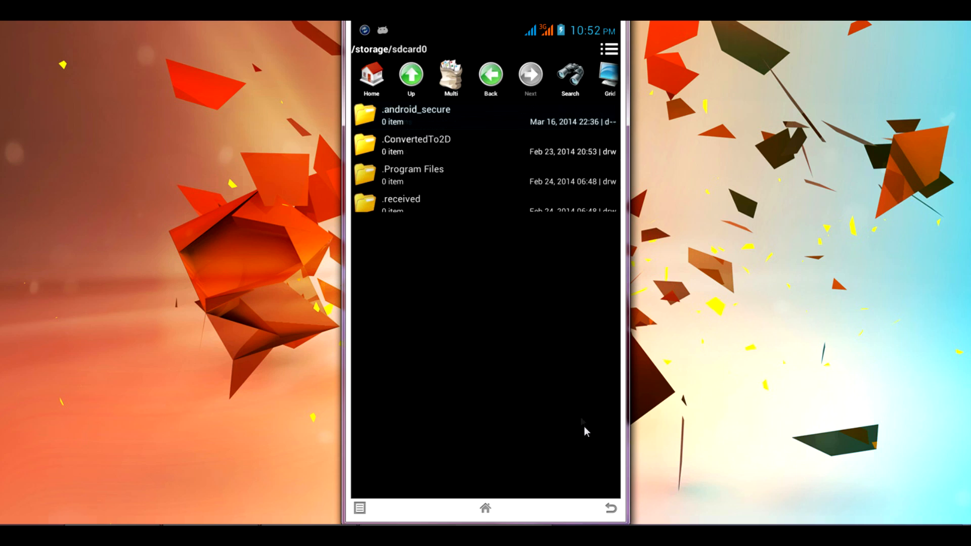
{"action": "left_click", "coordinate": [410, 77]}
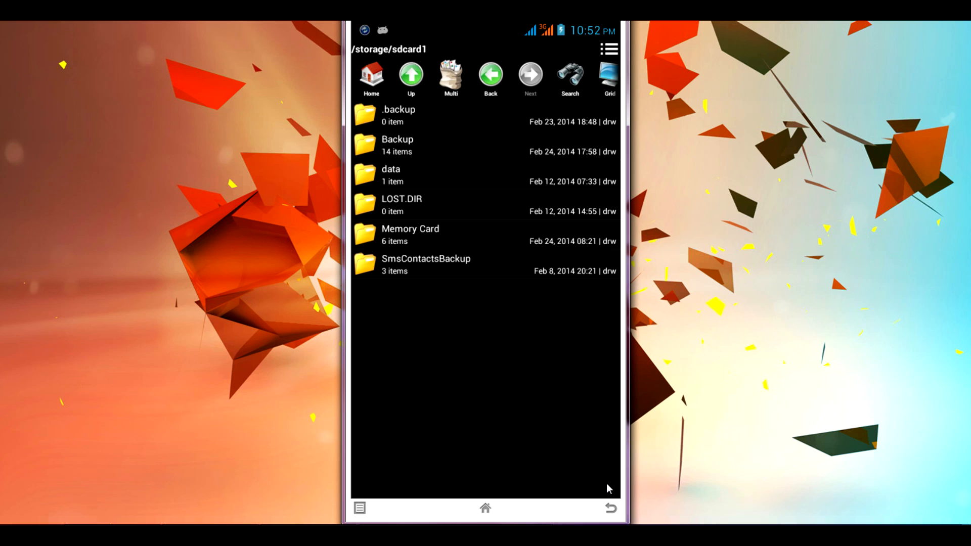
{"action": "left_click", "coordinate": [410, 75]}
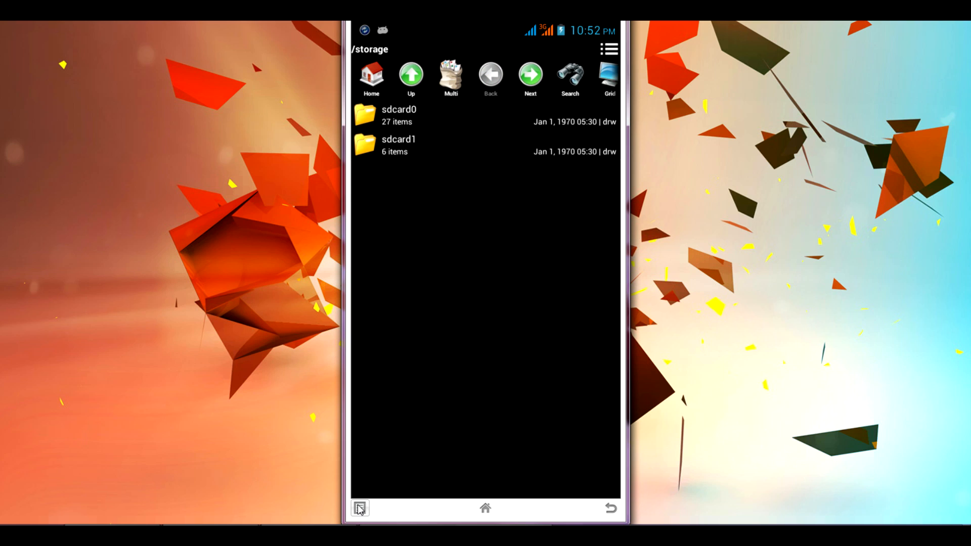
Exit File Manager from its options menu.
{"action": "left_click", "coordinate": [360, 508]}
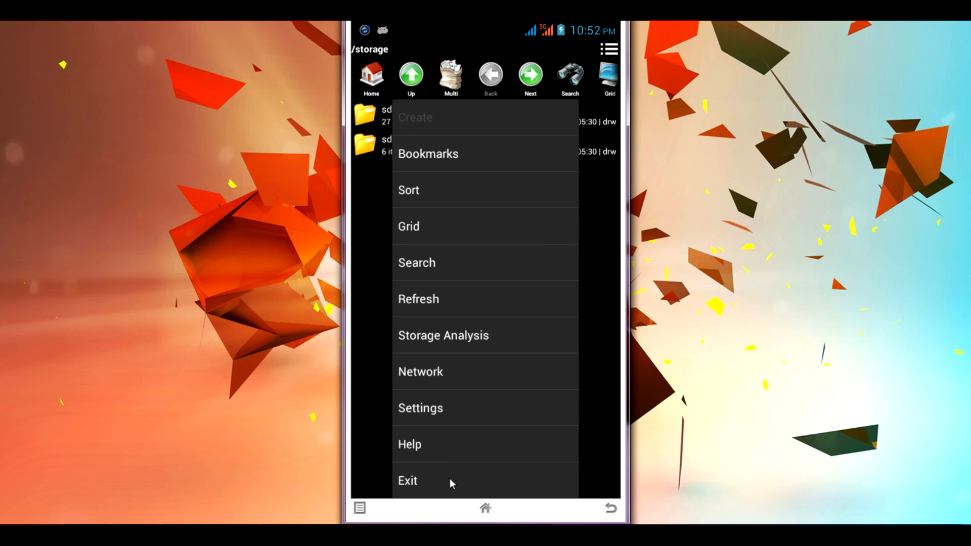
{"action": "left_click", "coordinate": [408, 480]}
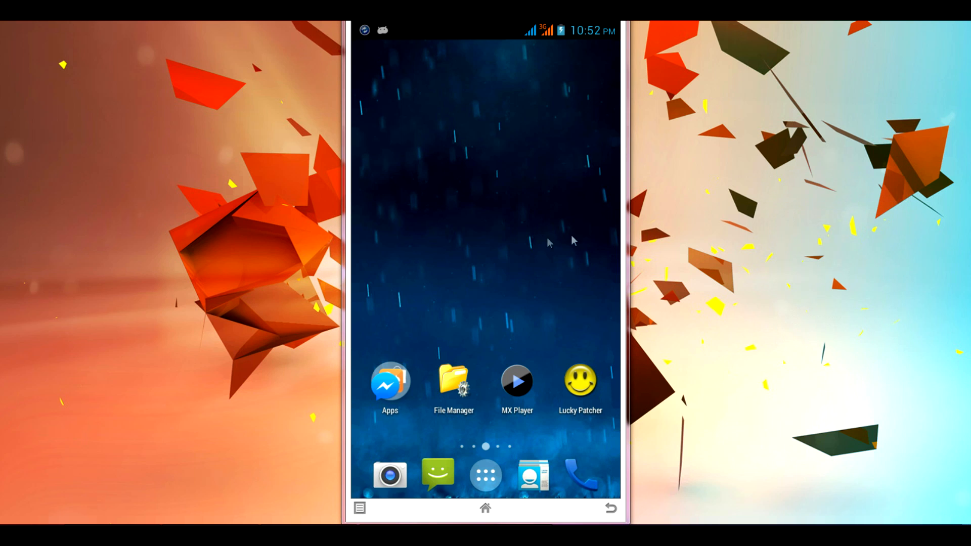
{"action": "mouse_move", "coordinate": [642, 223]}
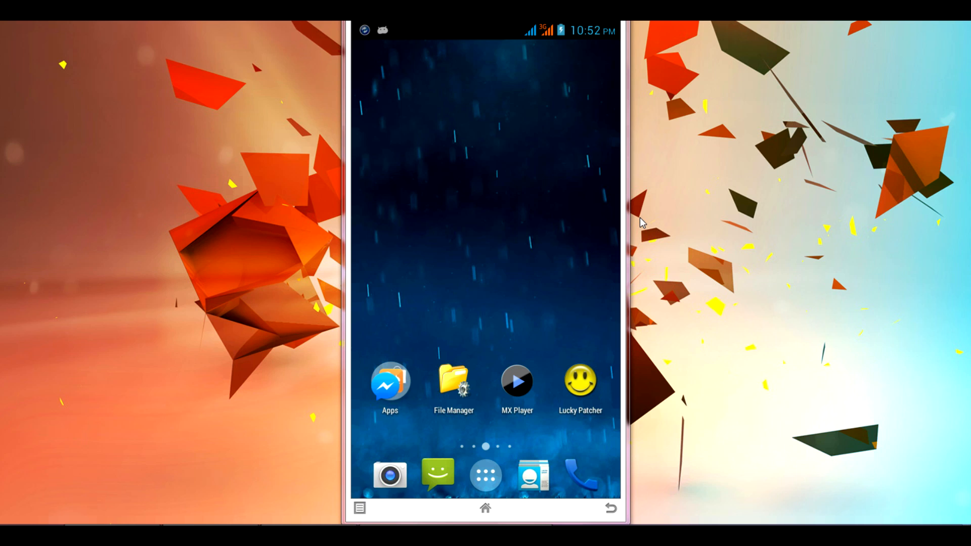